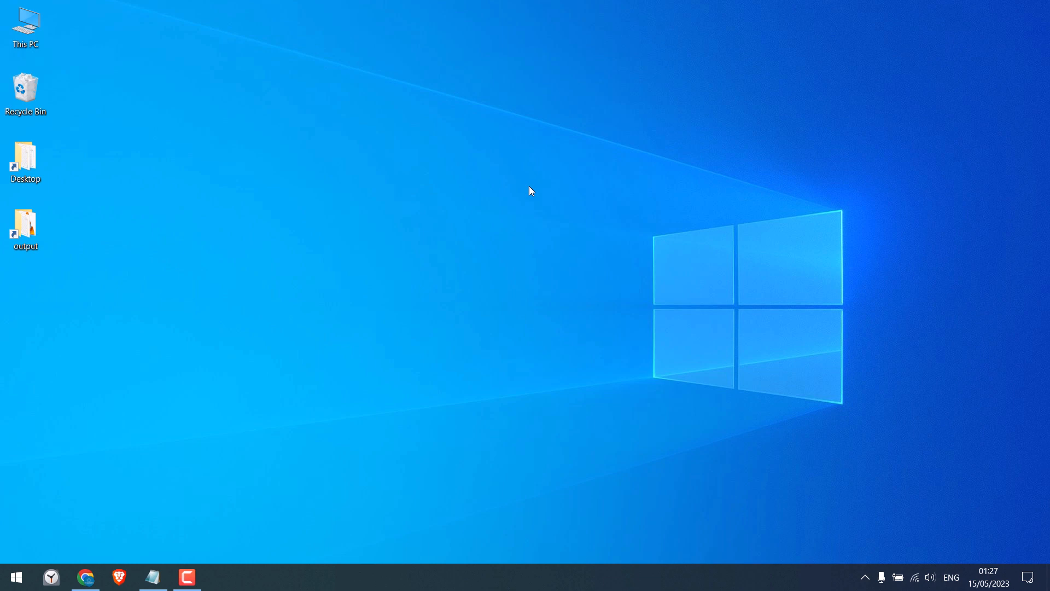
mouse_move(127, 466)
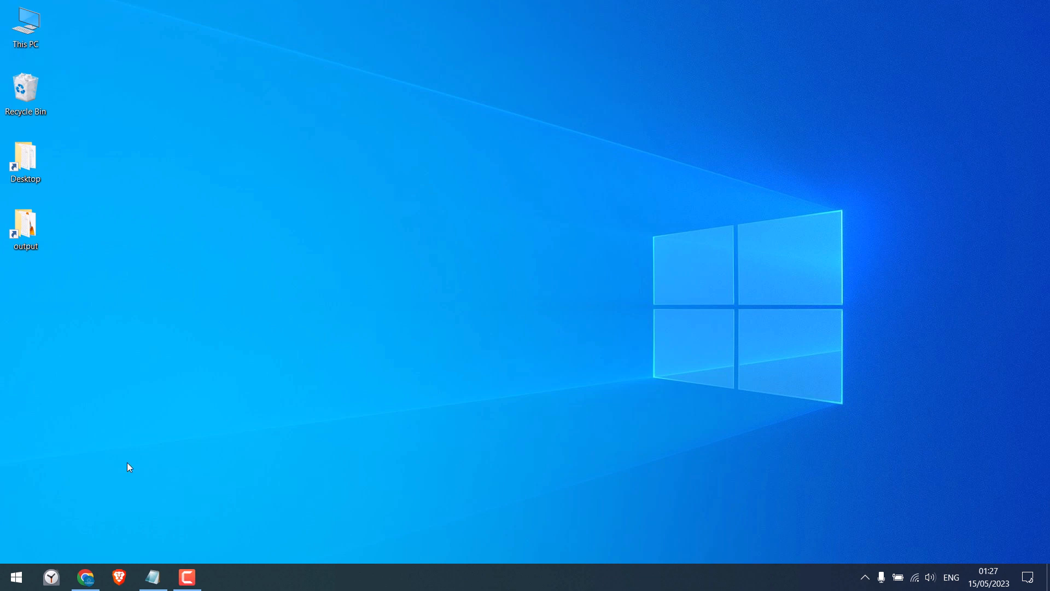
Switch to the Chrome window showing the WordPress admin dashboard.
click(84, 576)
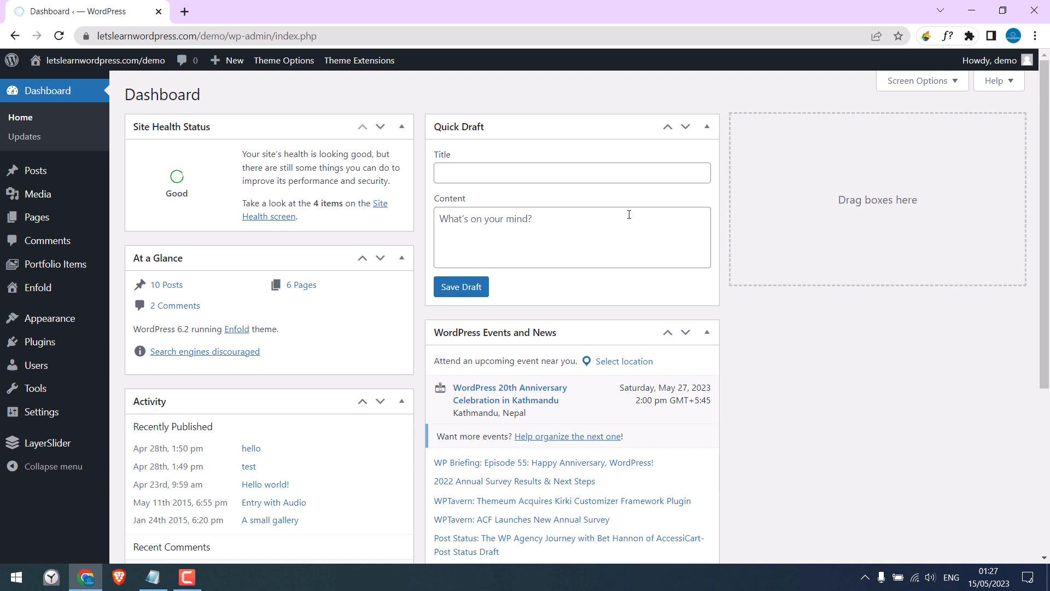
mouse_move(624, 218)
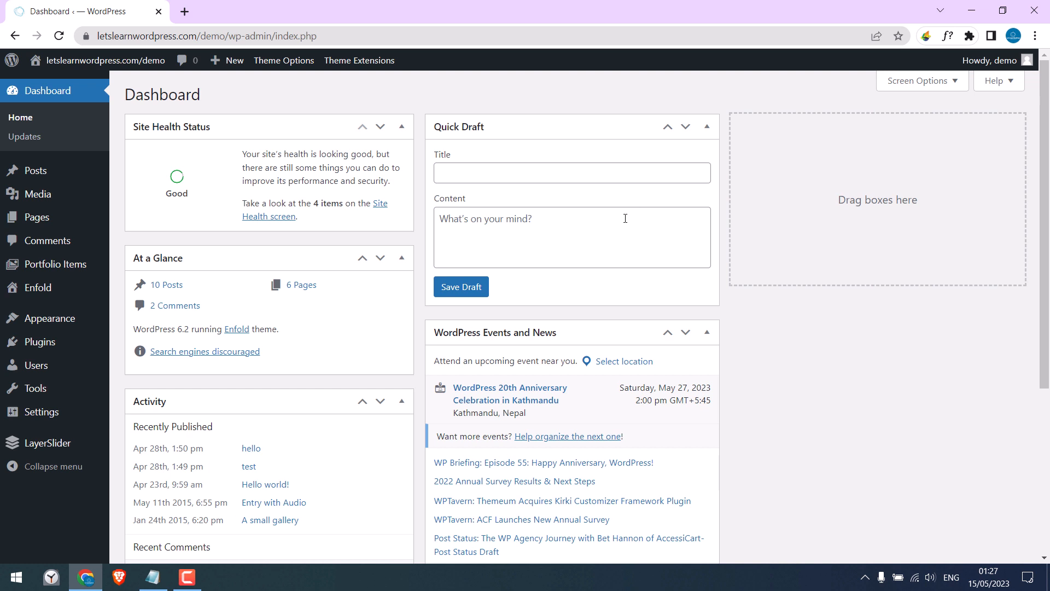
mouse_move(40, 342)
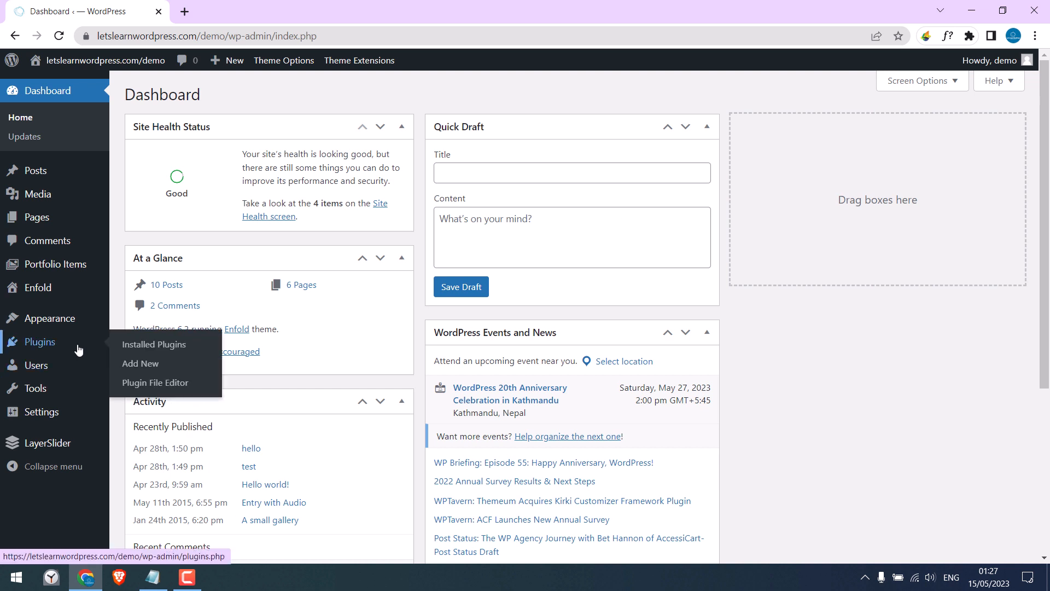
Search the plugin directory for 'file manager', then install and activate the File Manager plugin.
click(140, 363)
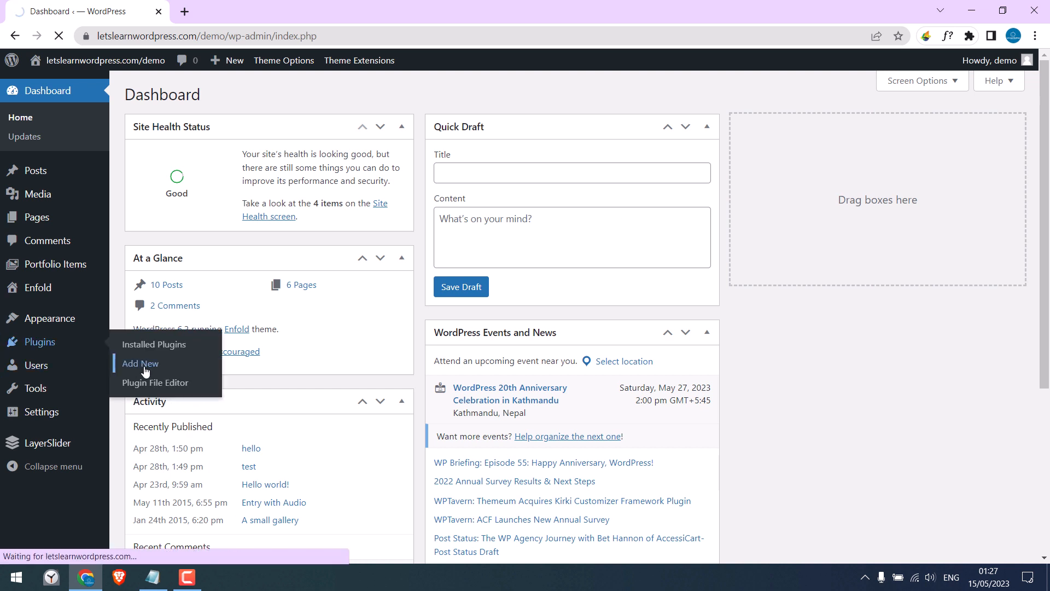
click(140, 363)
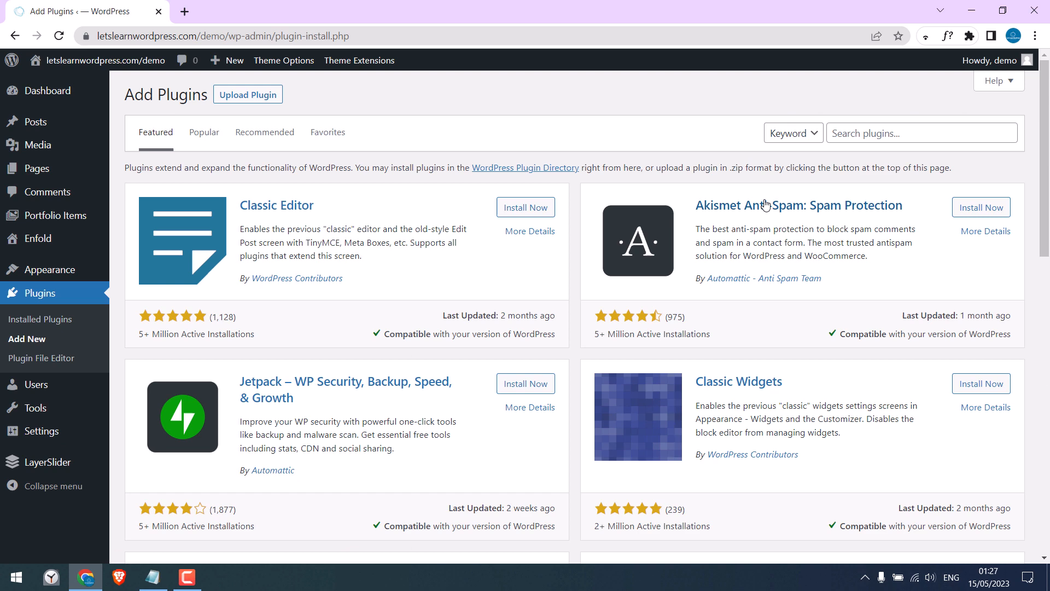
text(file manage)
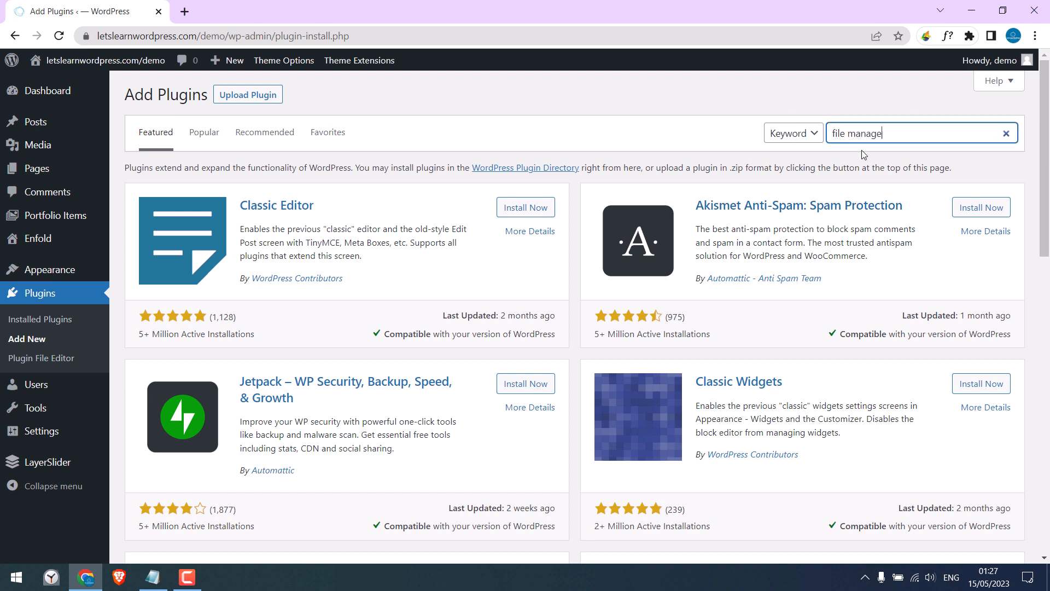
key(Enter)
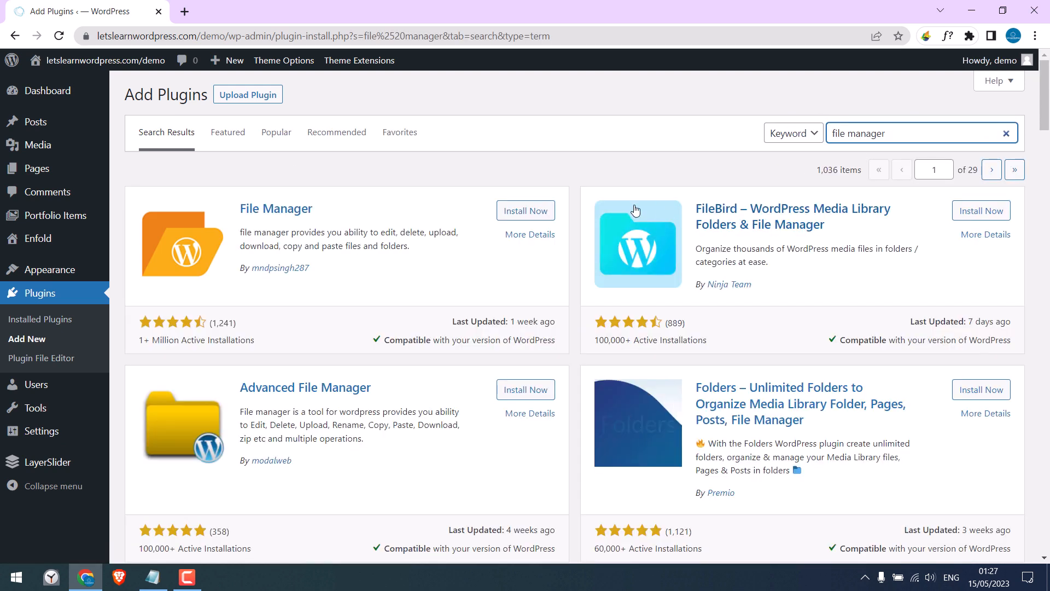
click(525, 211)
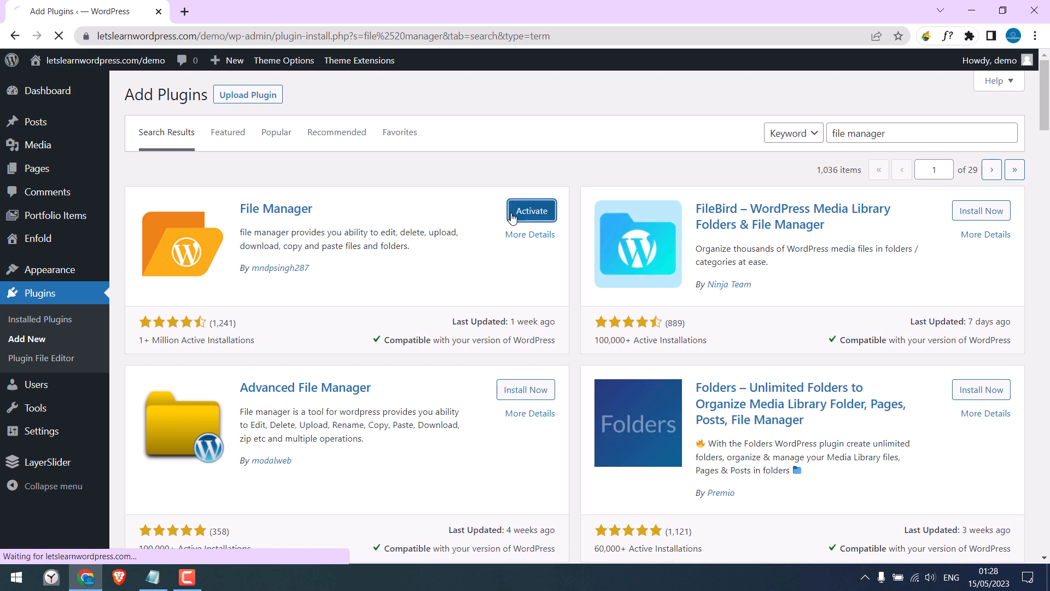
click(532, 211)
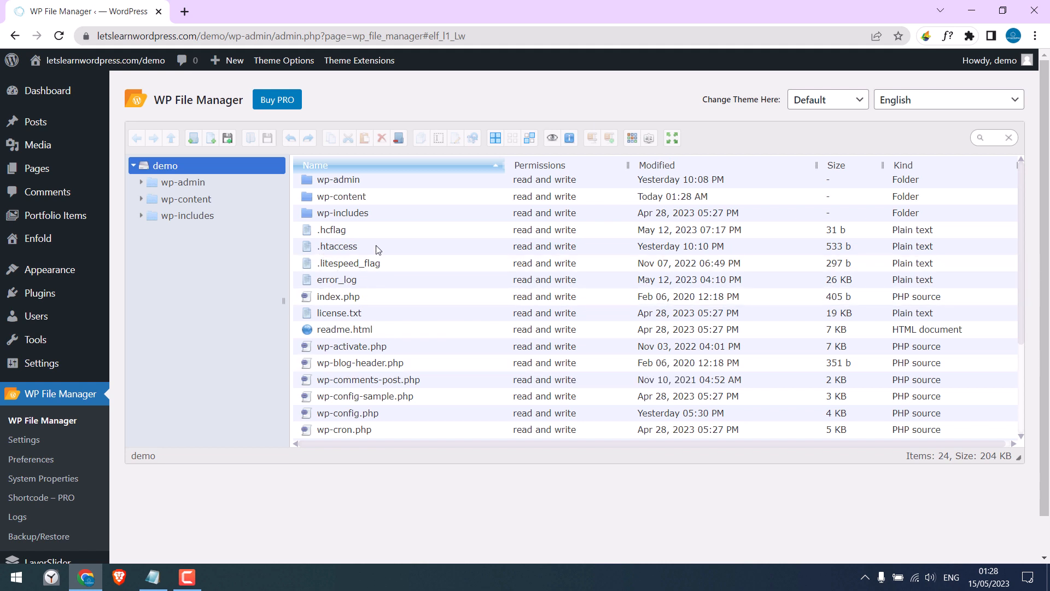
Load .htaccess into the File Manager code editor, then start a new blank browser tab.
click(336, 246)
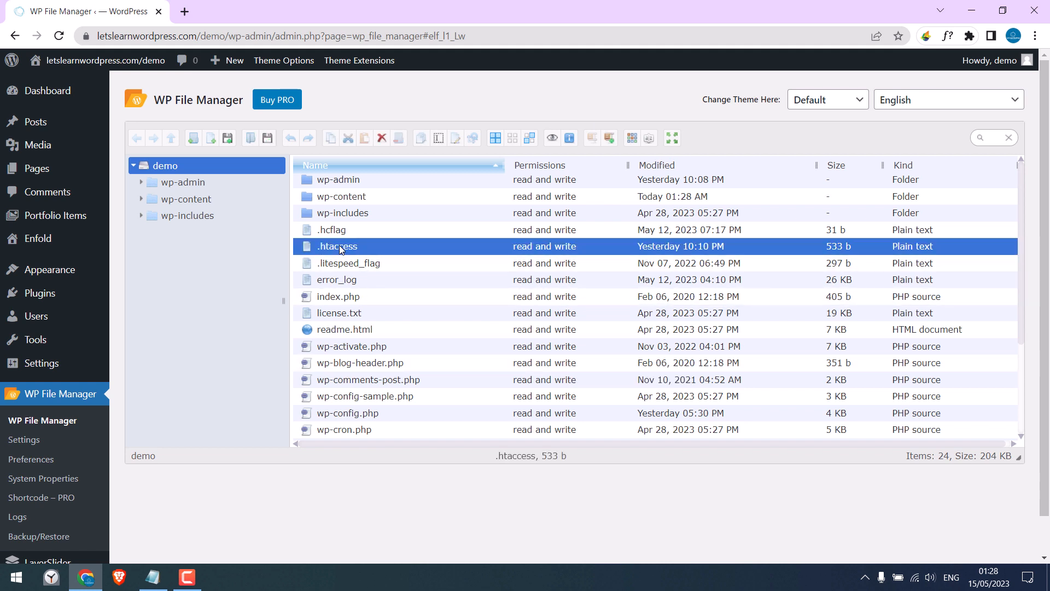
right_click(337, 246)
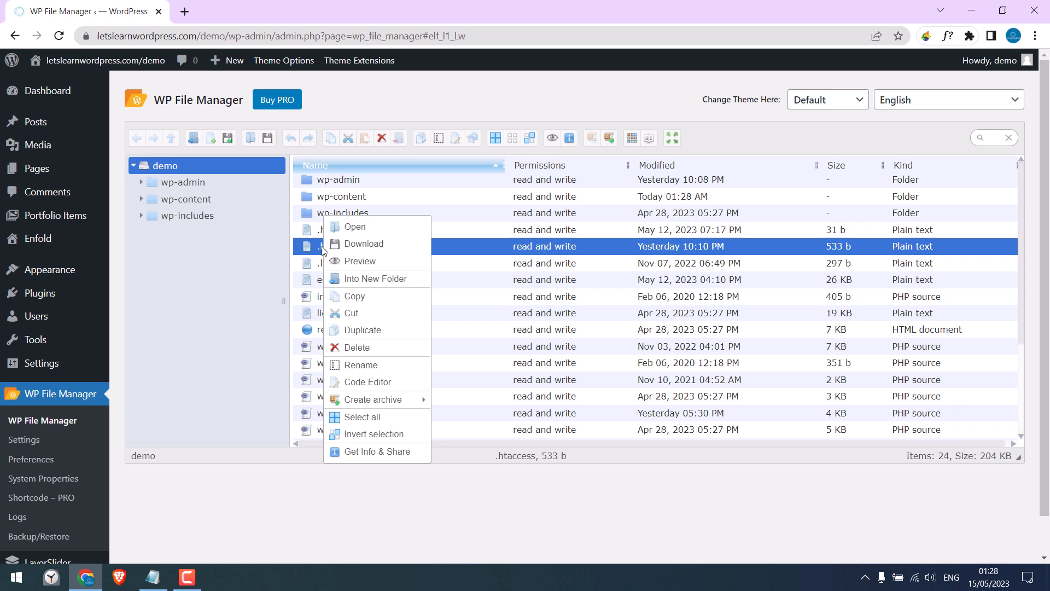
click(368, 381)
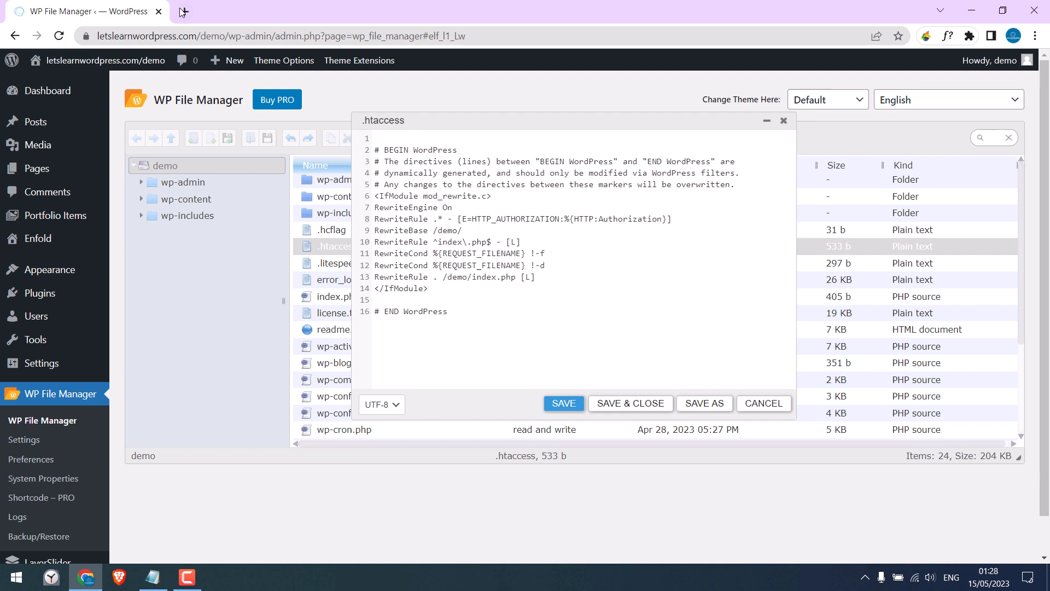
click(181, 11)
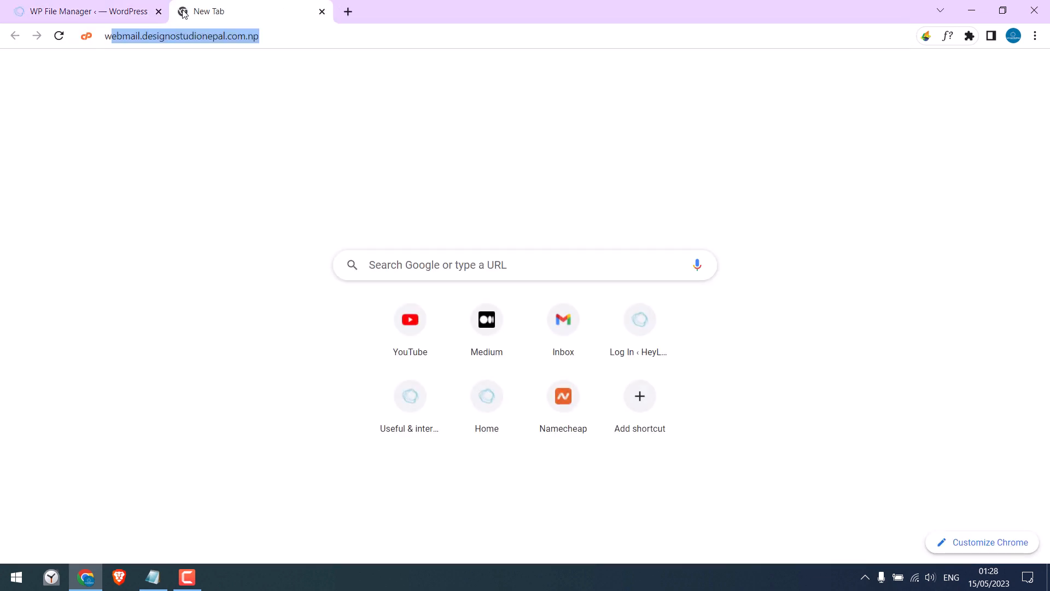
text(whatsmyip)
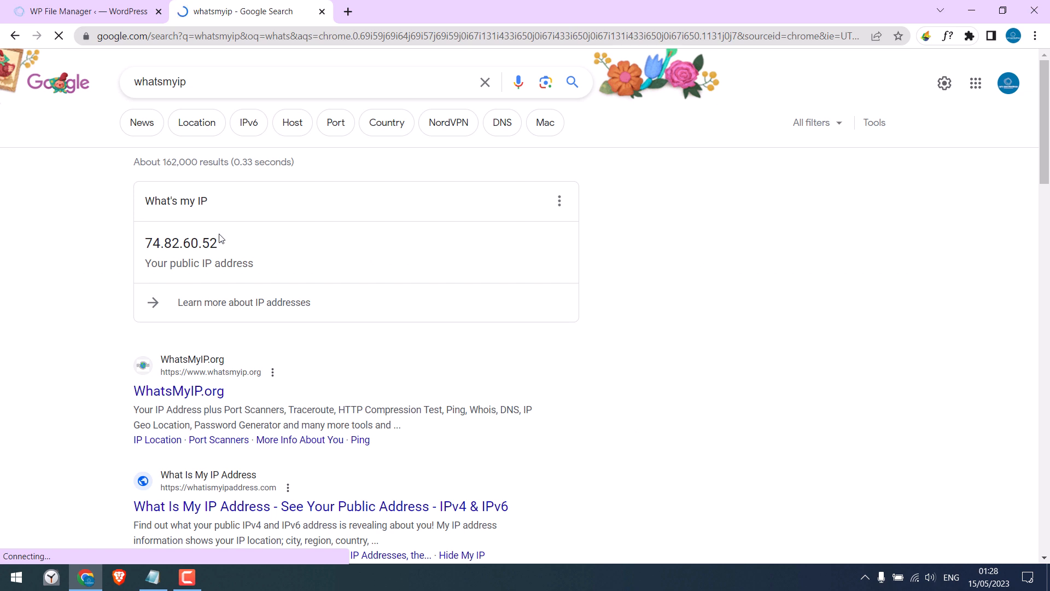
double_click(181, 242)
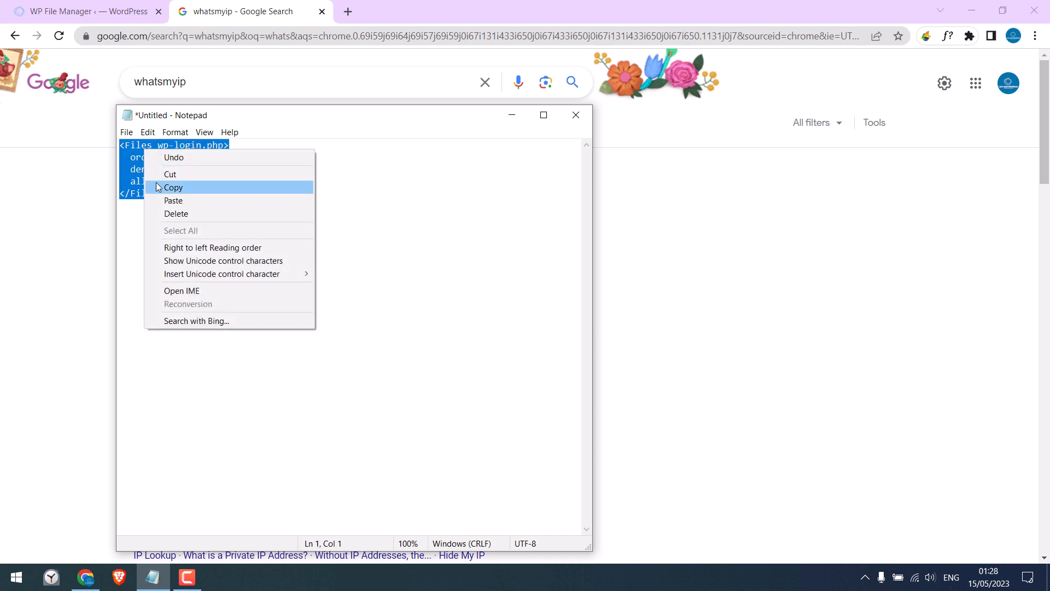
click(82, 10)
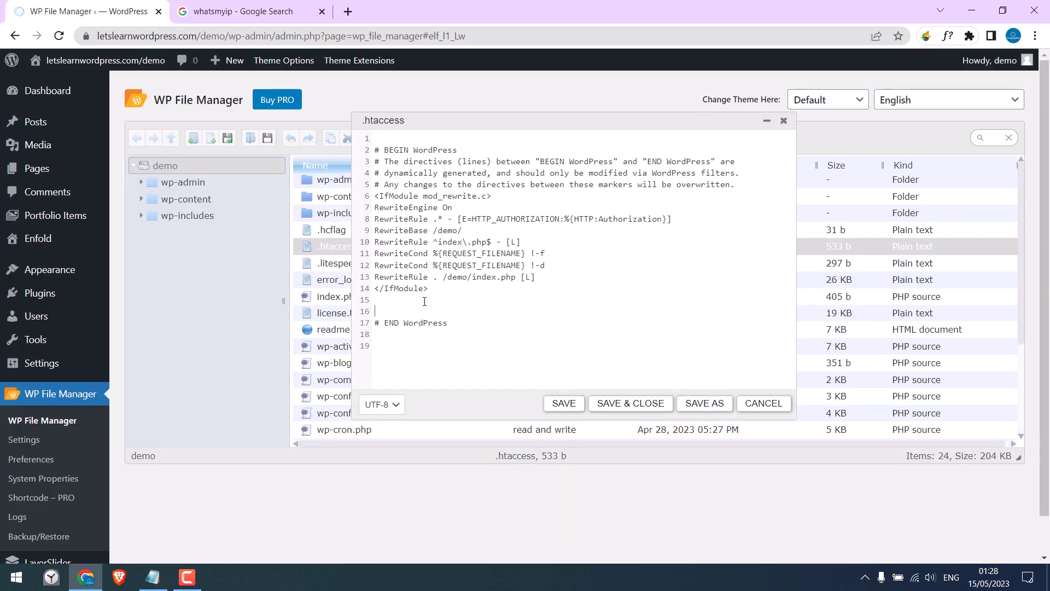
Paste the <Files wp-login.php> block allowing only 74.82.60.52, save .htaccess and close the editor.
text(<Files wp-login.php>)
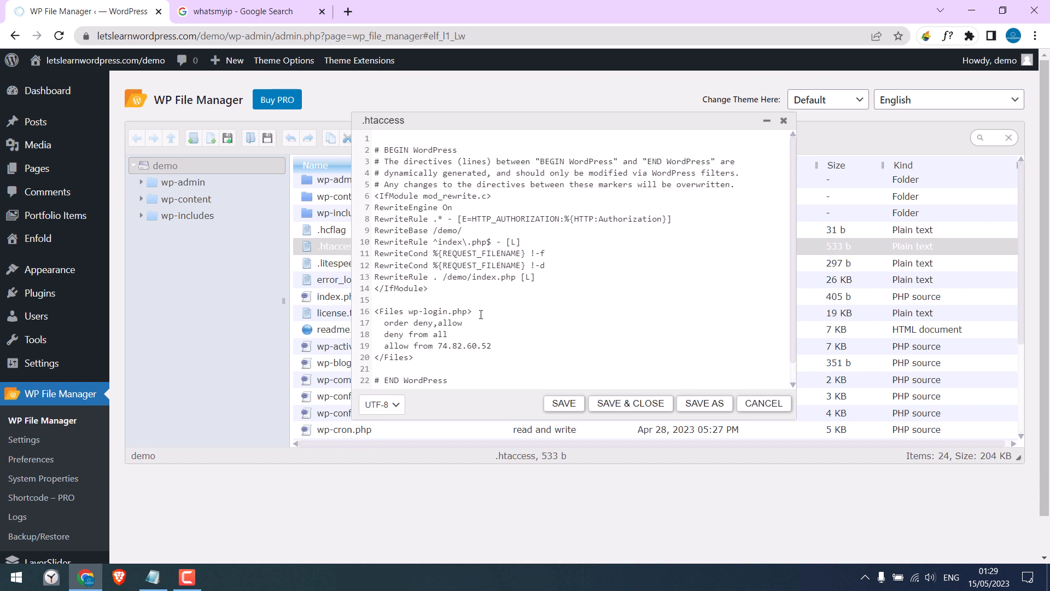
click(564, 403)
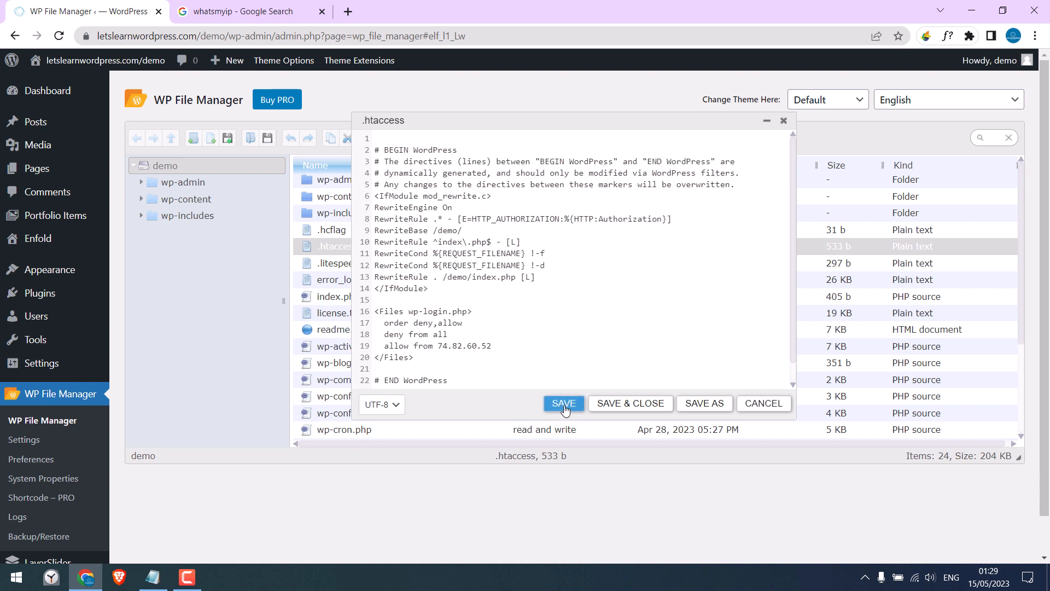
click(563, 402)
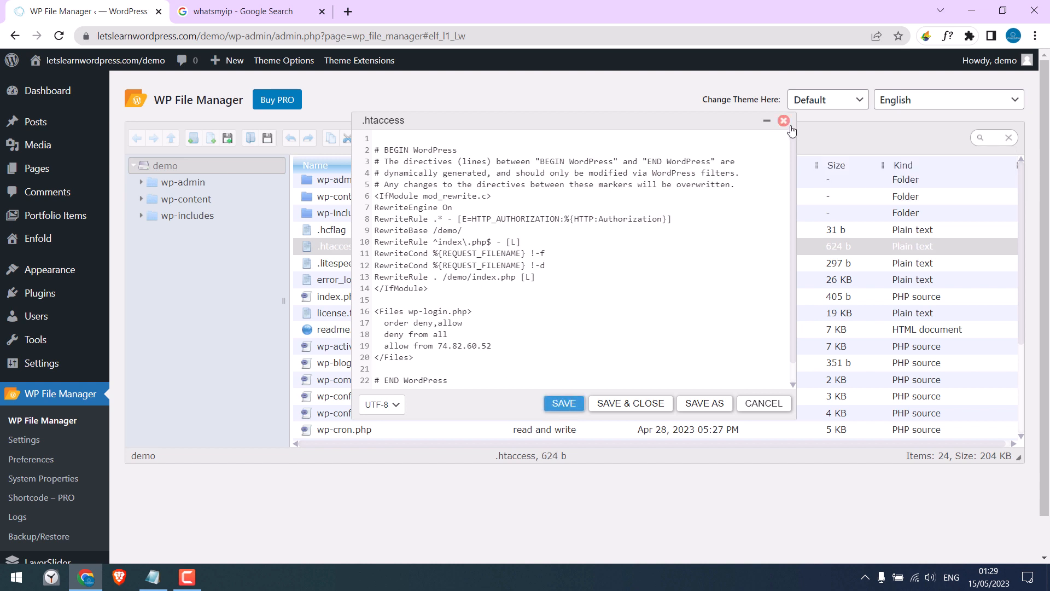
click(783, 120)
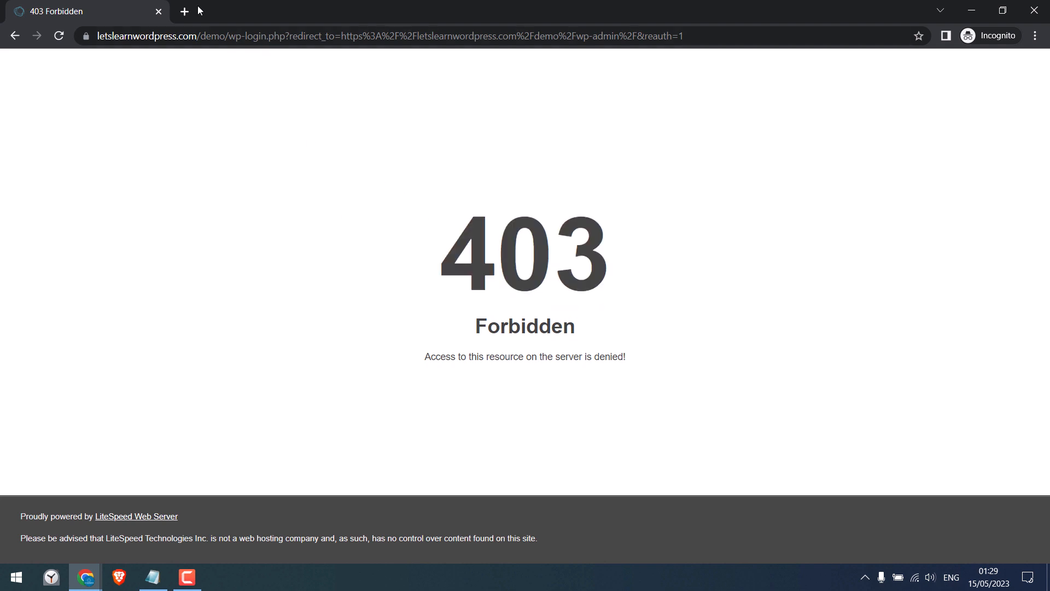
In an Incognito window, search 'whatsmyip' to show the different IP behind the 403 Forbidden.
click(185, 11)
text(whatsmyip)
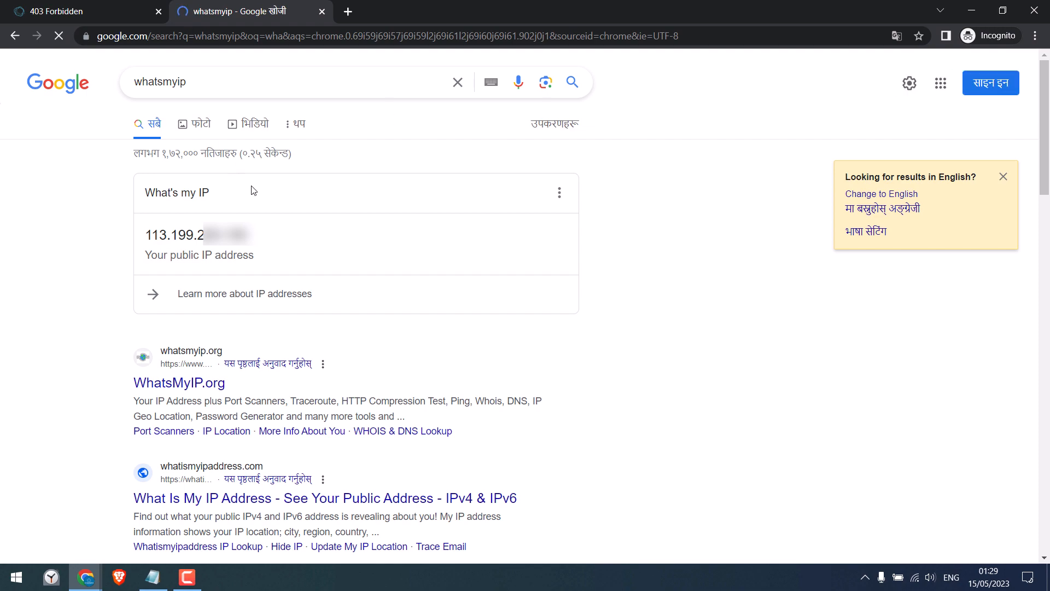
click(66, 12)
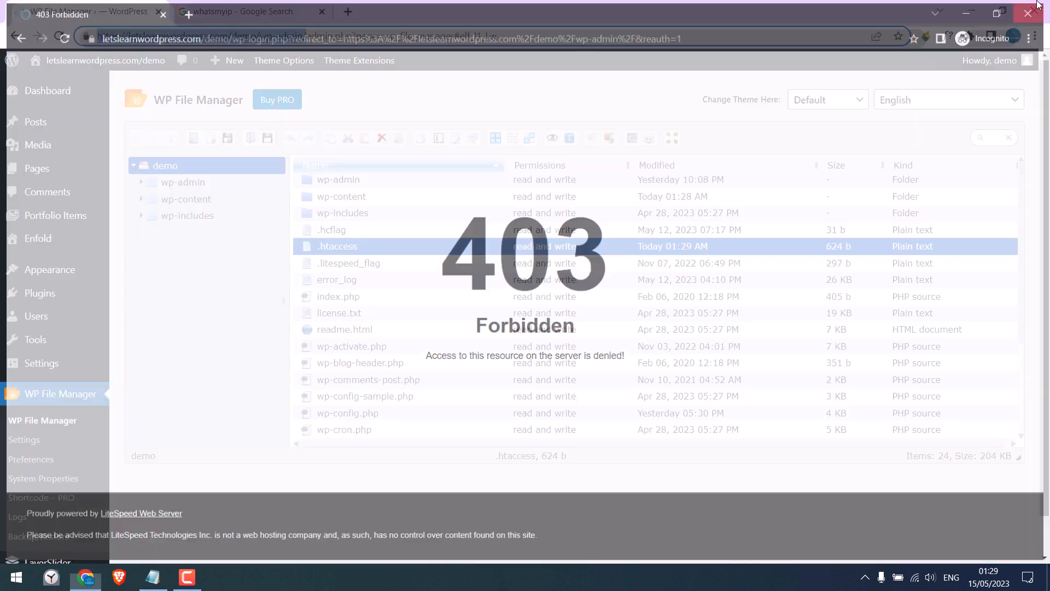